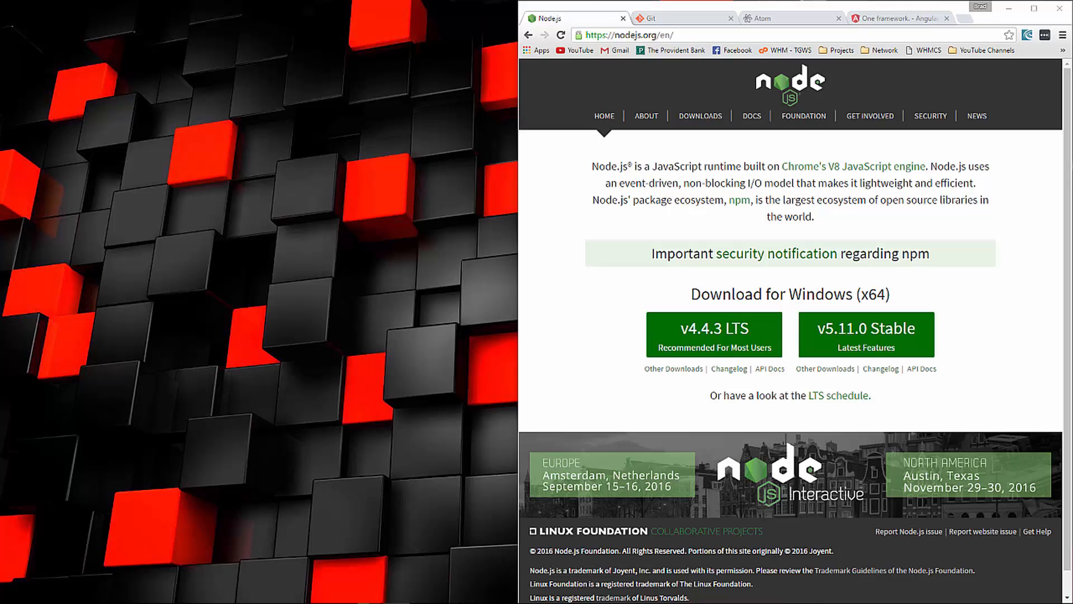
mouse_move(1031, 222)
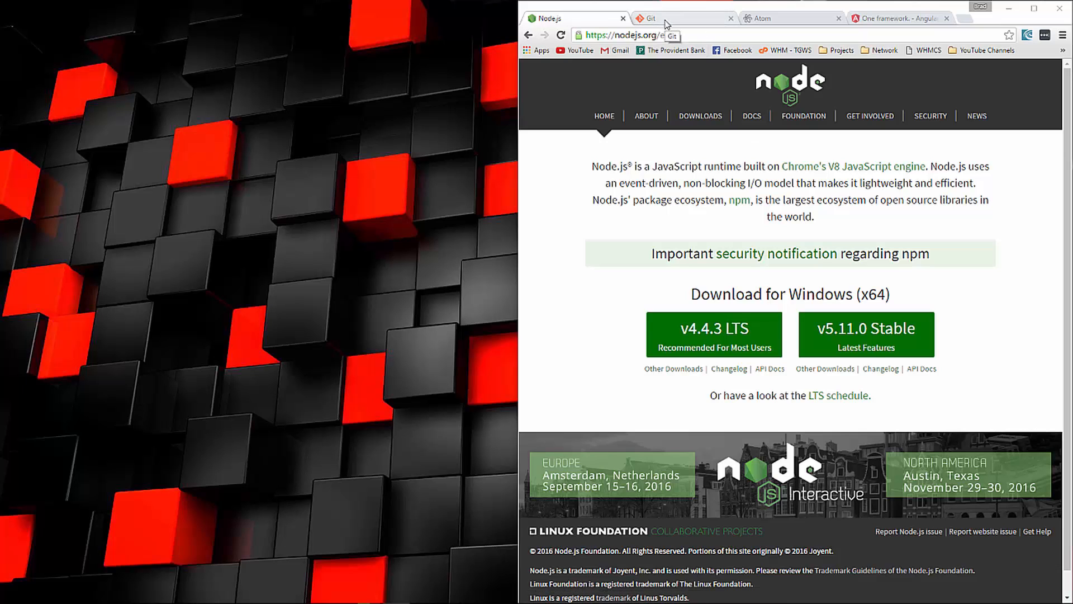
Switch from the Node.js download page to the git-scm.com tab.
click(681, 18)
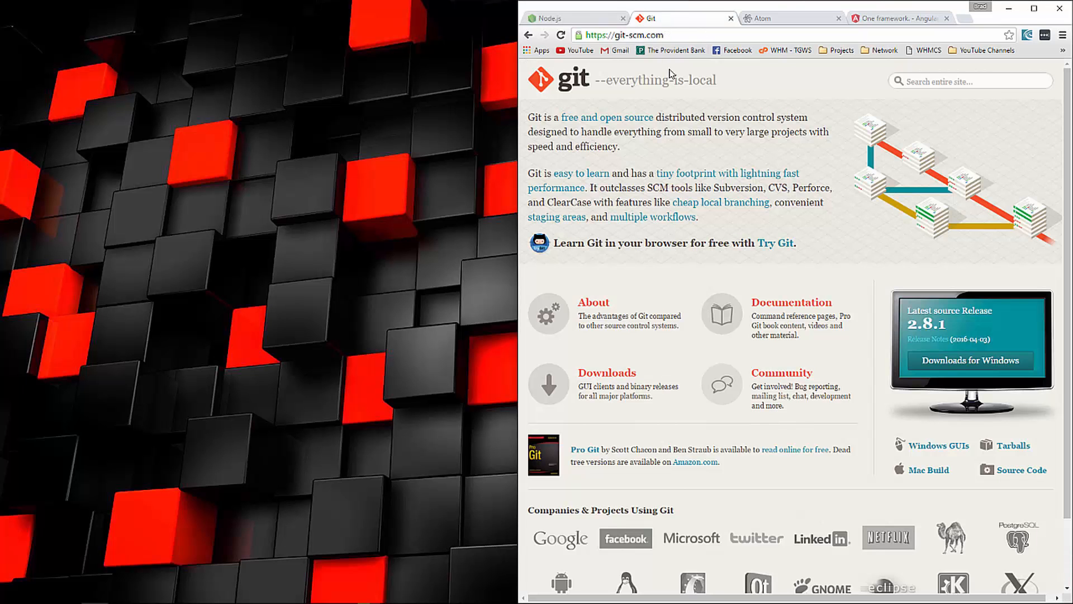
mouse_move(772, 100)
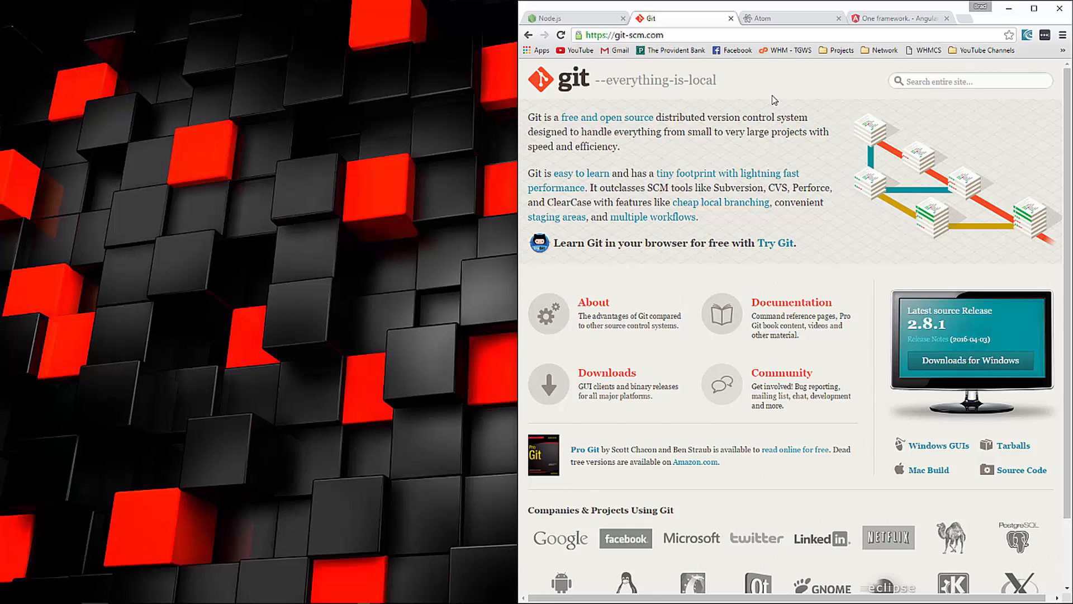
mouse_move(866, 198)
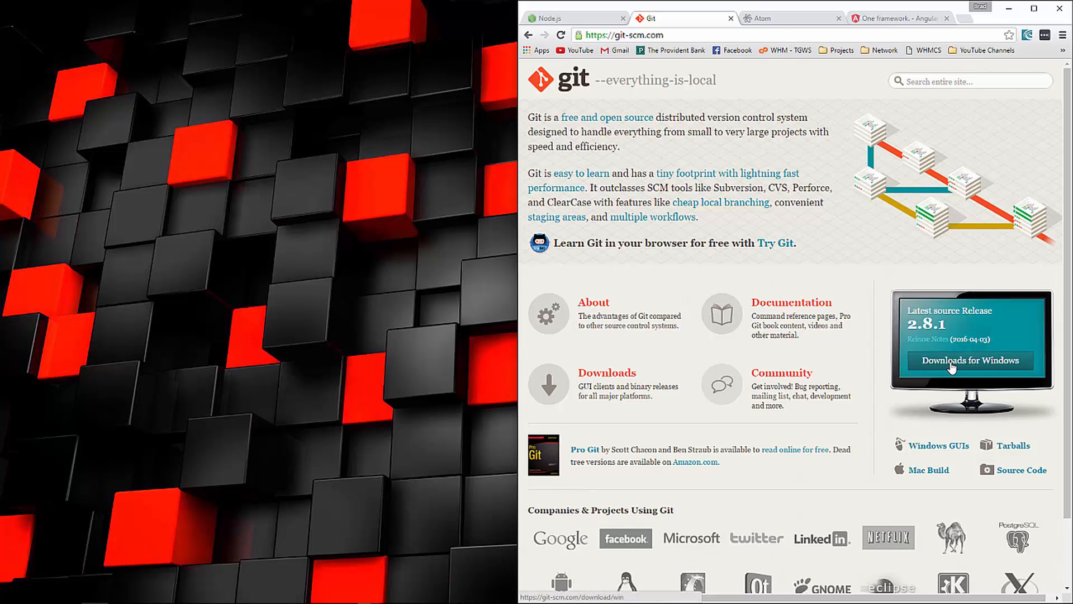
mouse_move(733, 106)
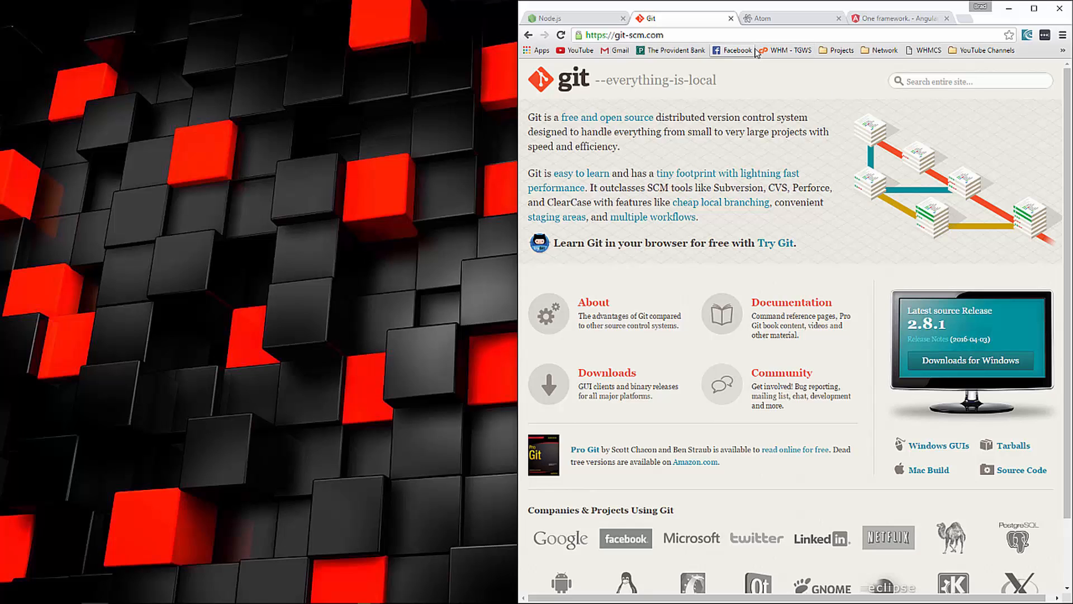
mouse_move(788, 80)
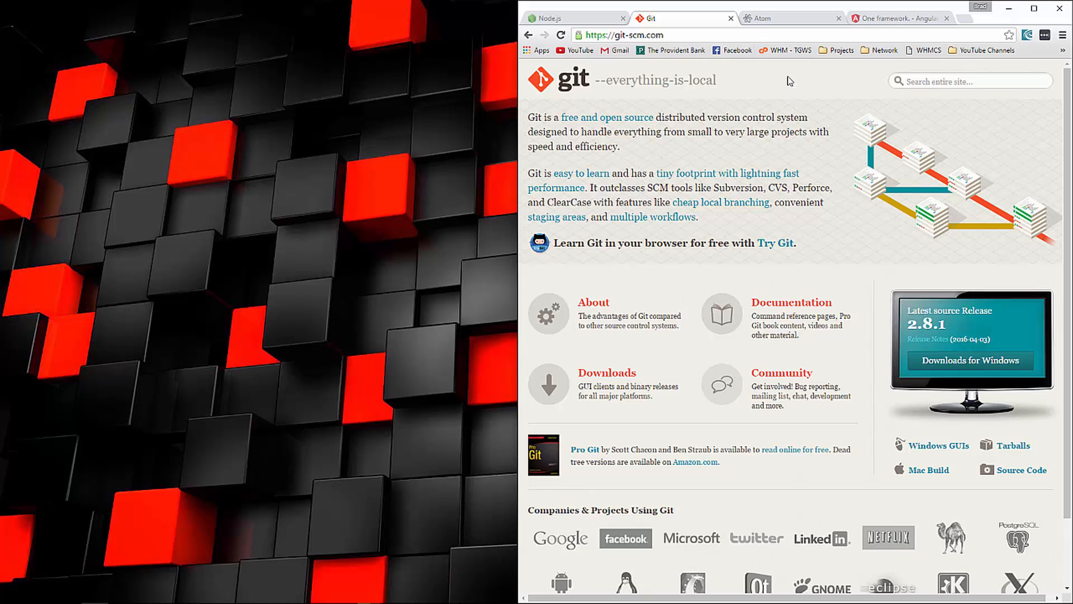
mouse_move(789, 18)
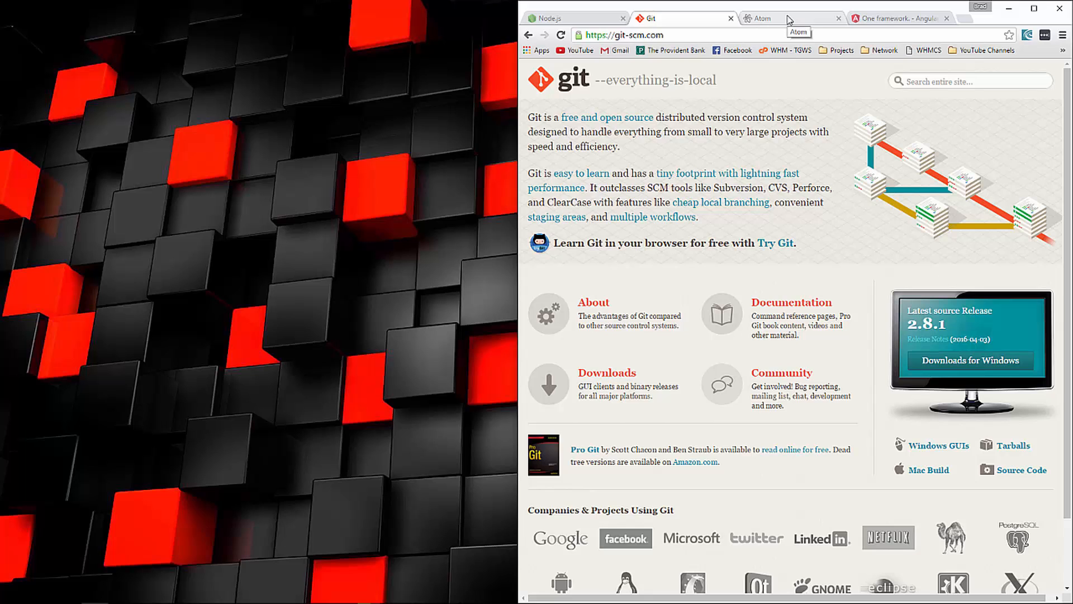
View the Atom editor site's Windows installer, then switch to the angular.io tab.
click(762, 19)
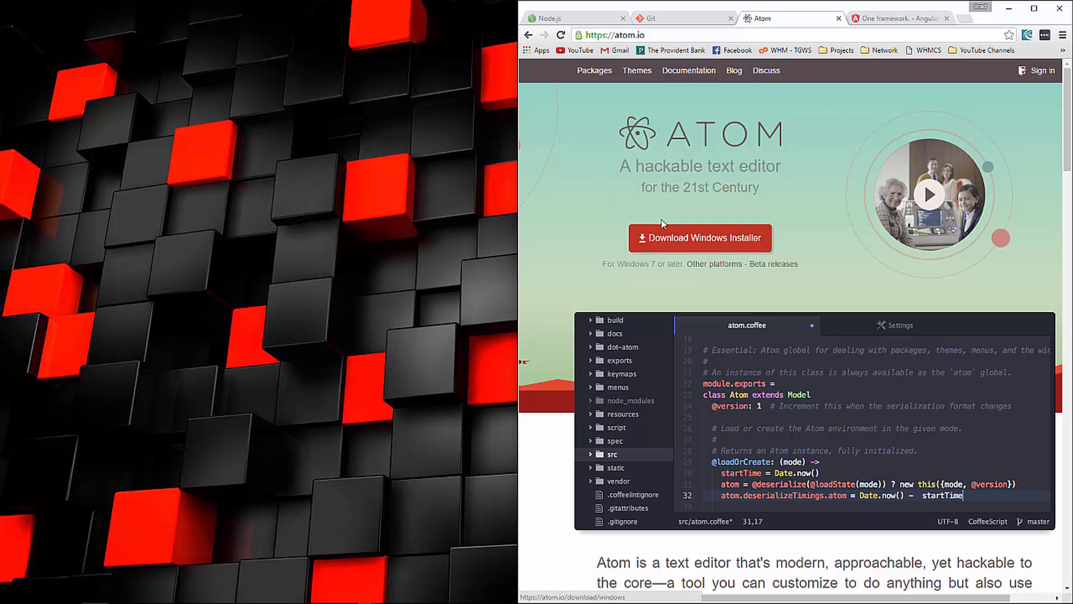
click(898, 18)
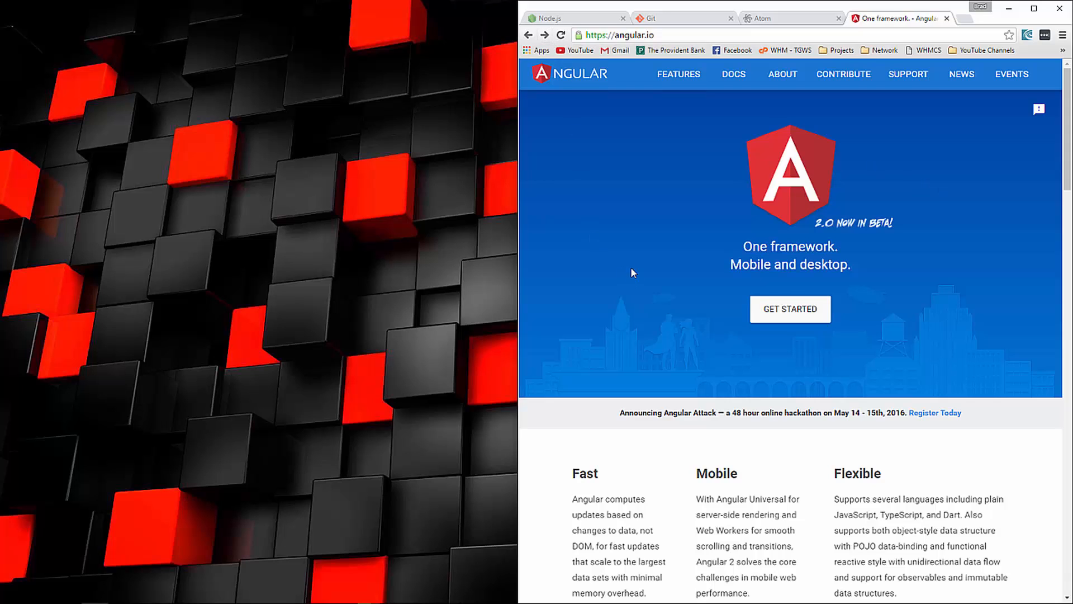
mouse_move(789, 316)
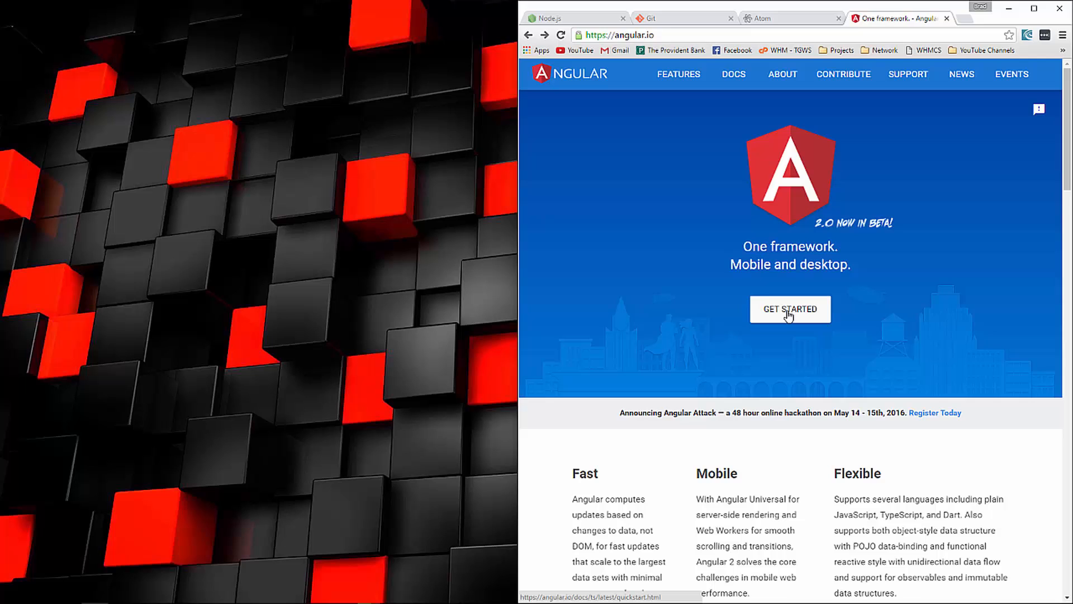
Go from Get Started to the QuickStart GitHub README and select the git clone line.
click(790, 309)
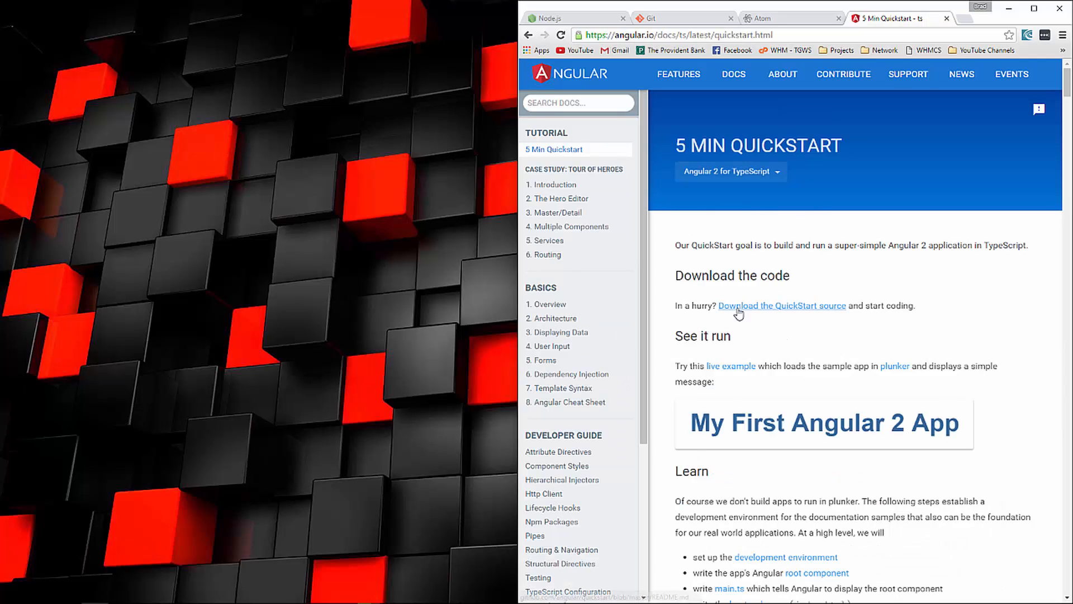
click(780, 305)
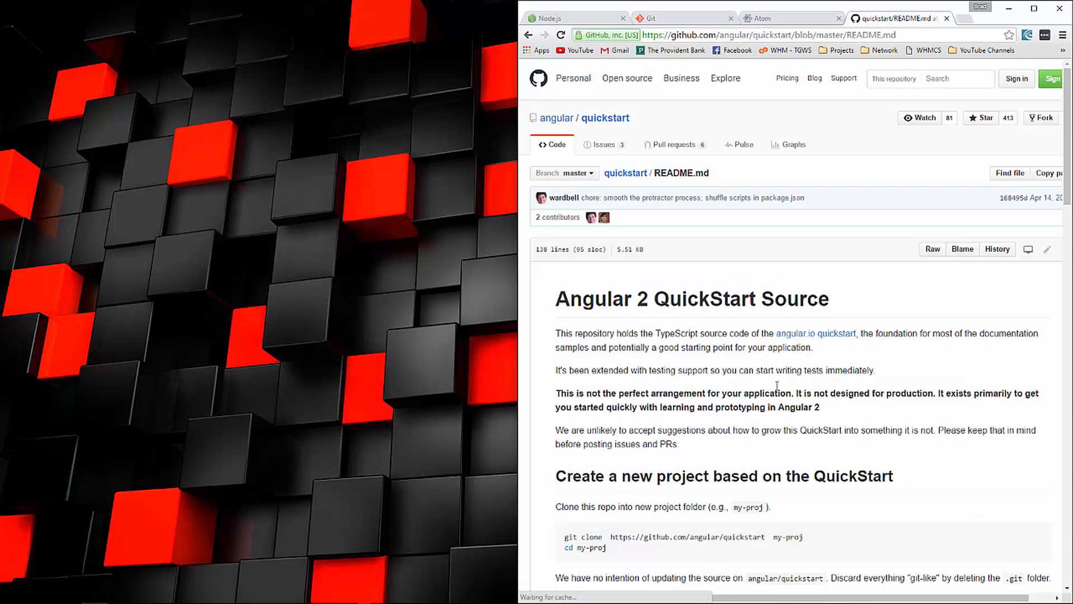
mouse_move(739, 467)
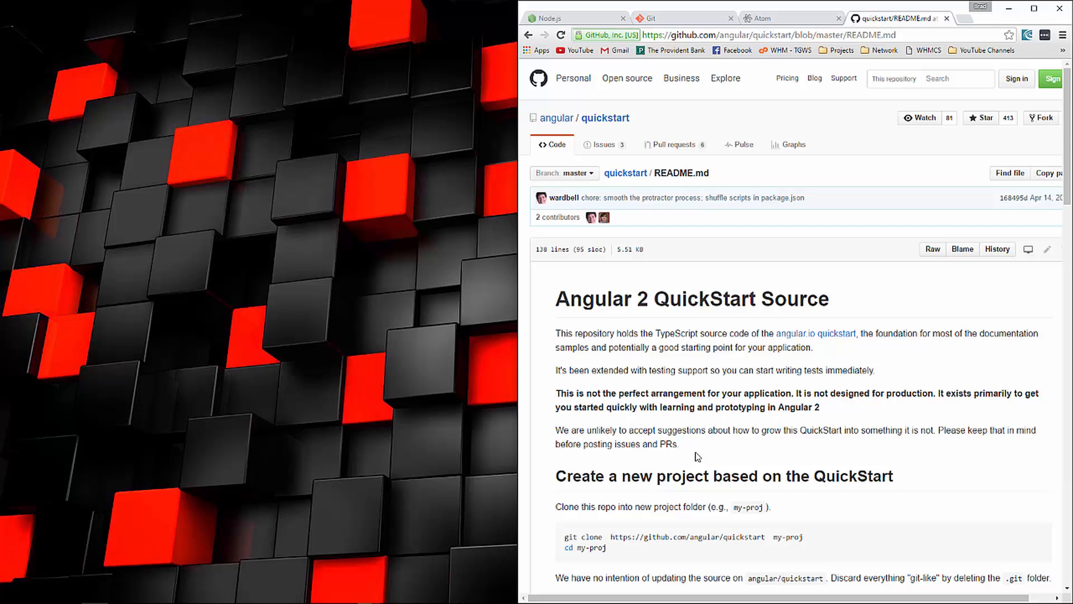
scroll(down, 3)
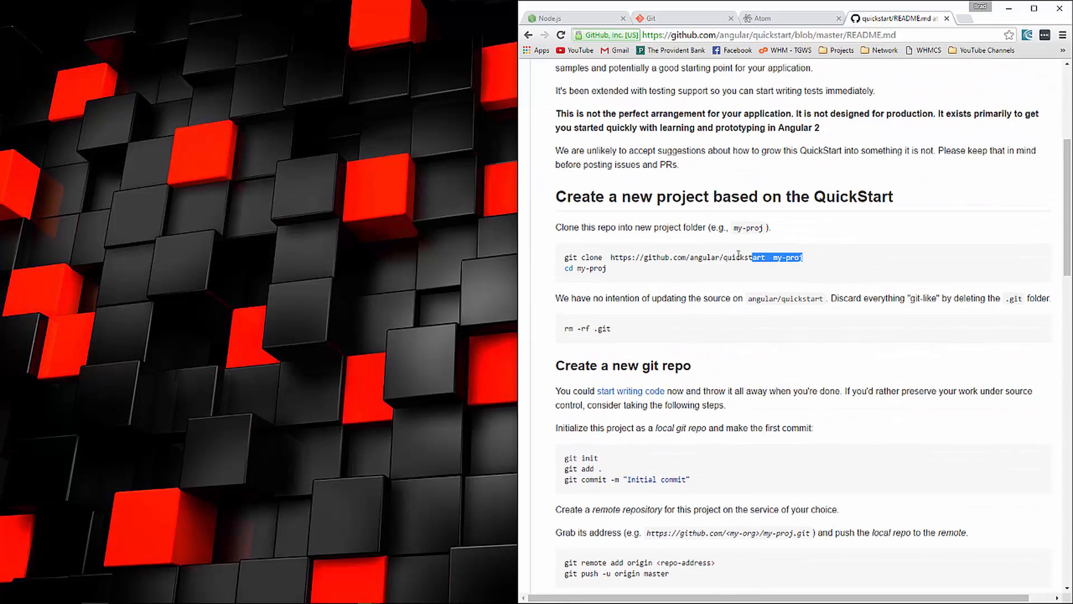
triple_click(685, 257)
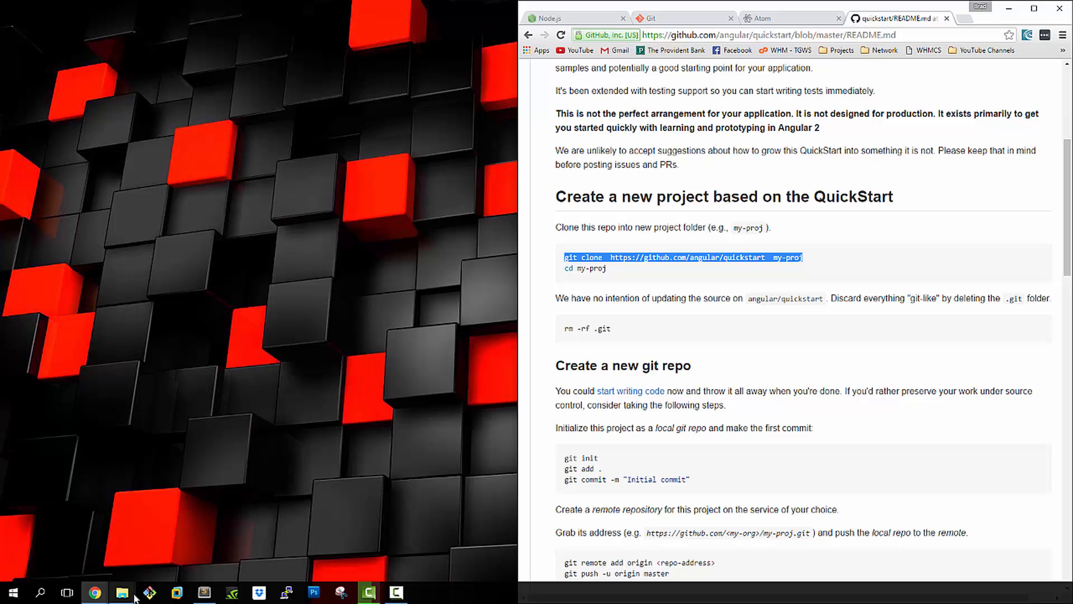
Browse File Explorer to C: and raise the Projects folder's context menu.
click(121, 593)
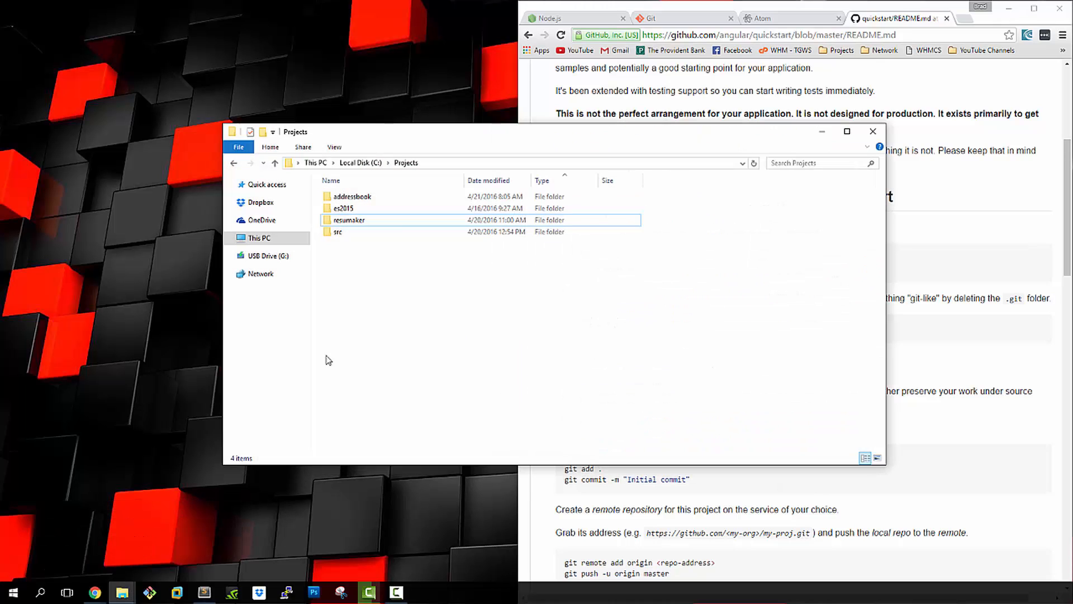
click(361, 163)
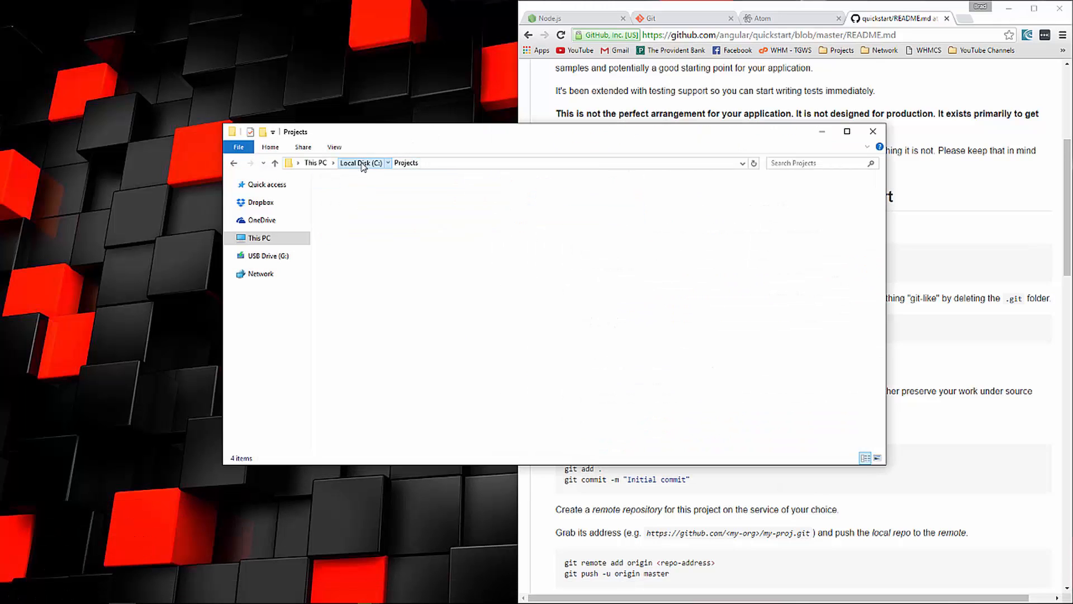
click(357, 162)
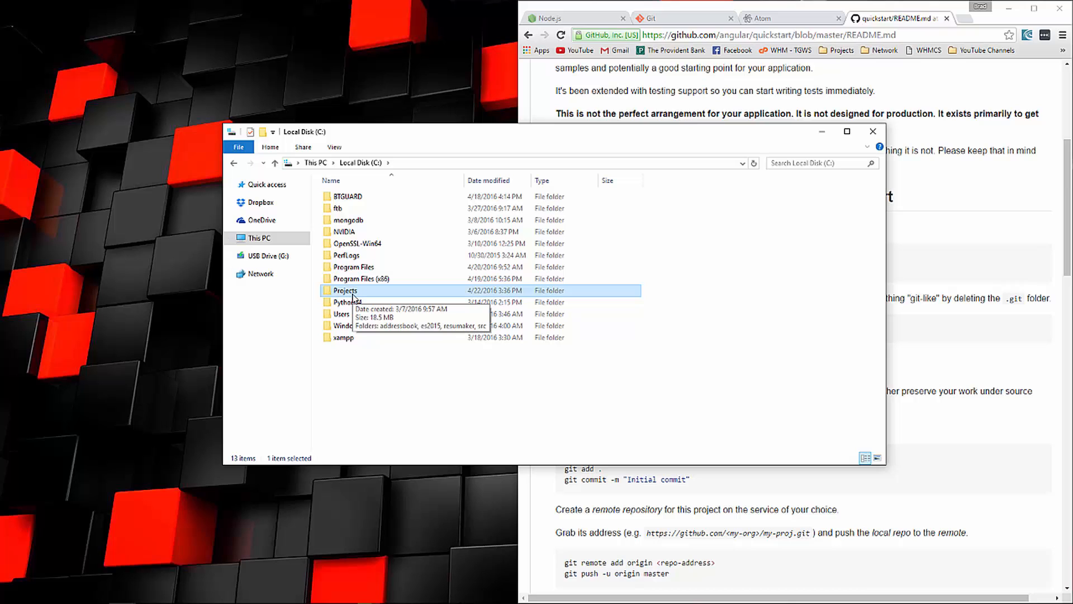
right_click(344, 290)
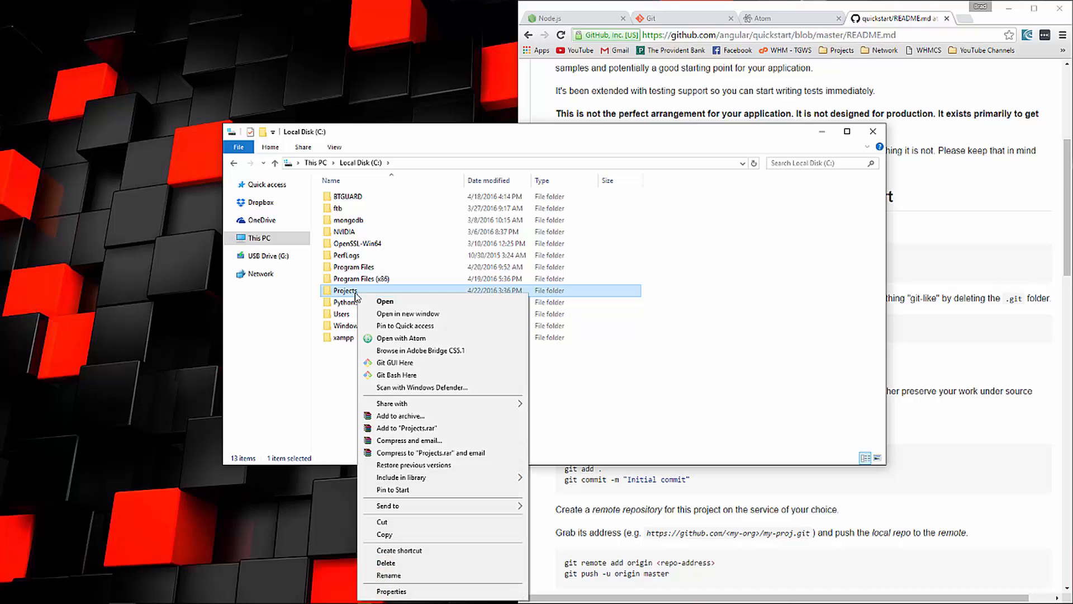
mouse_move(424, 382)
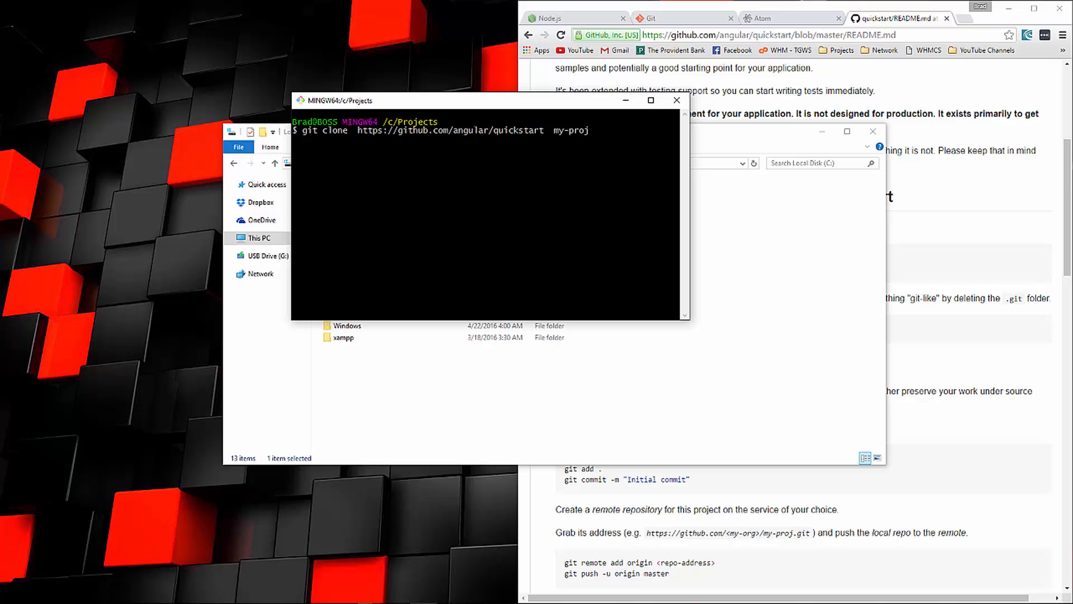
Replace my-proj with myApp in the clone command, run it, and begin cd into myApp.
key(BackSpace)
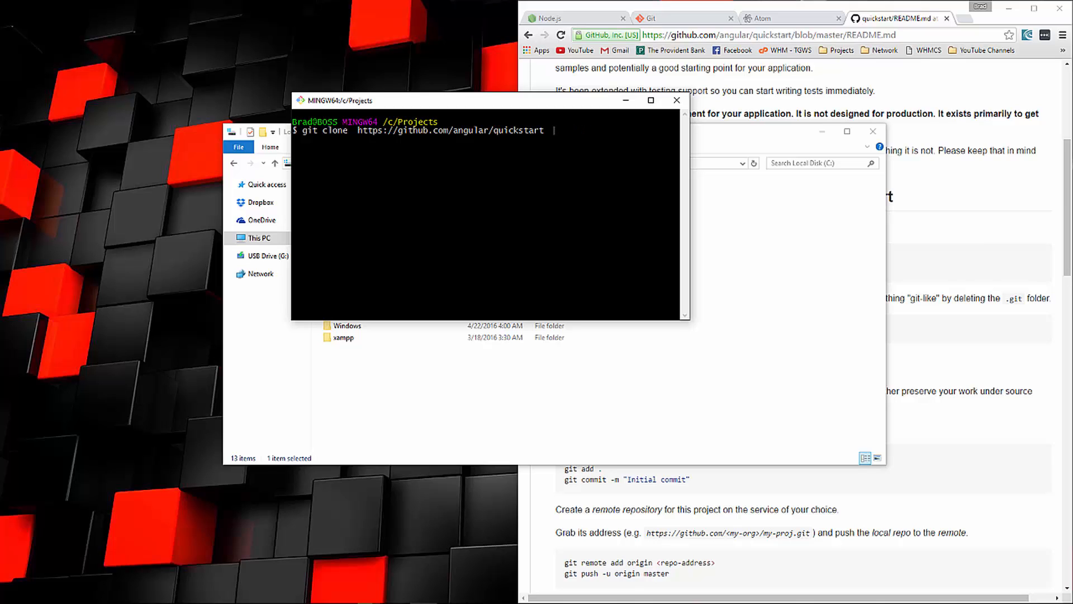
text(myApp)
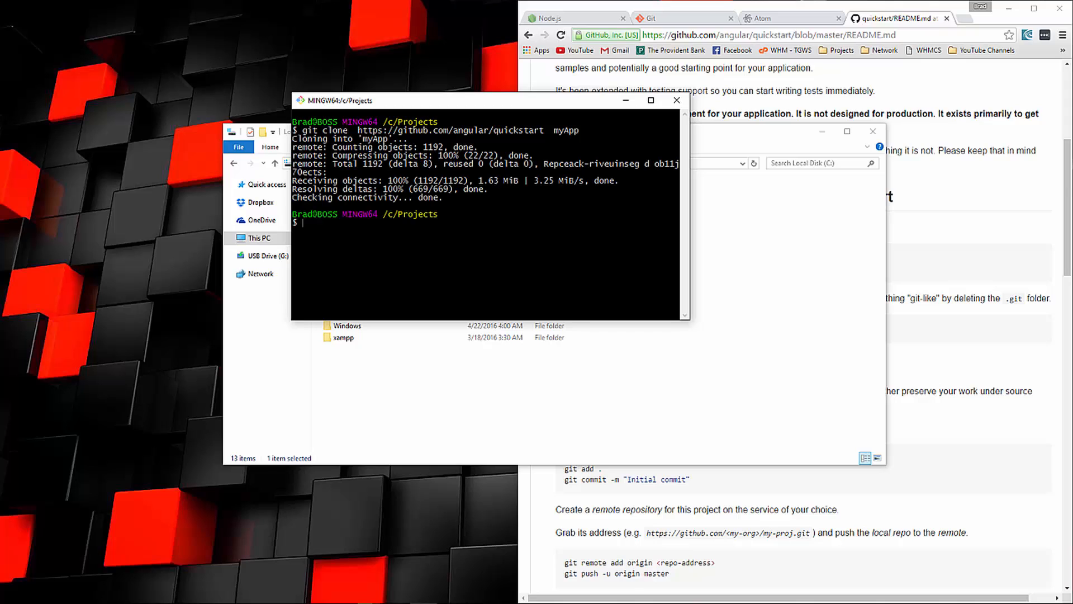
text(cd m)
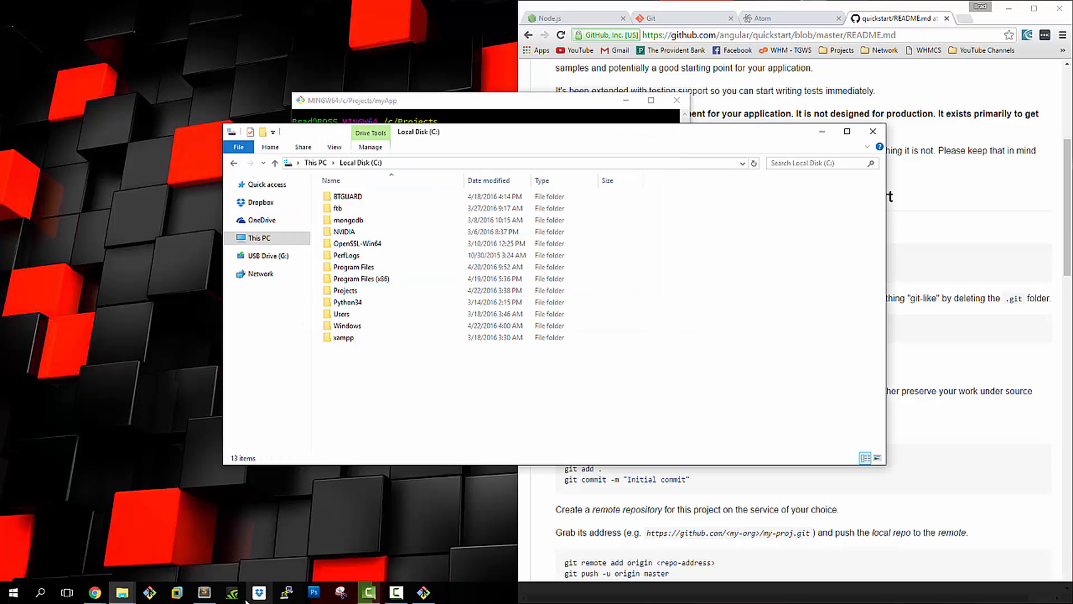
mouse_move(116, 288)
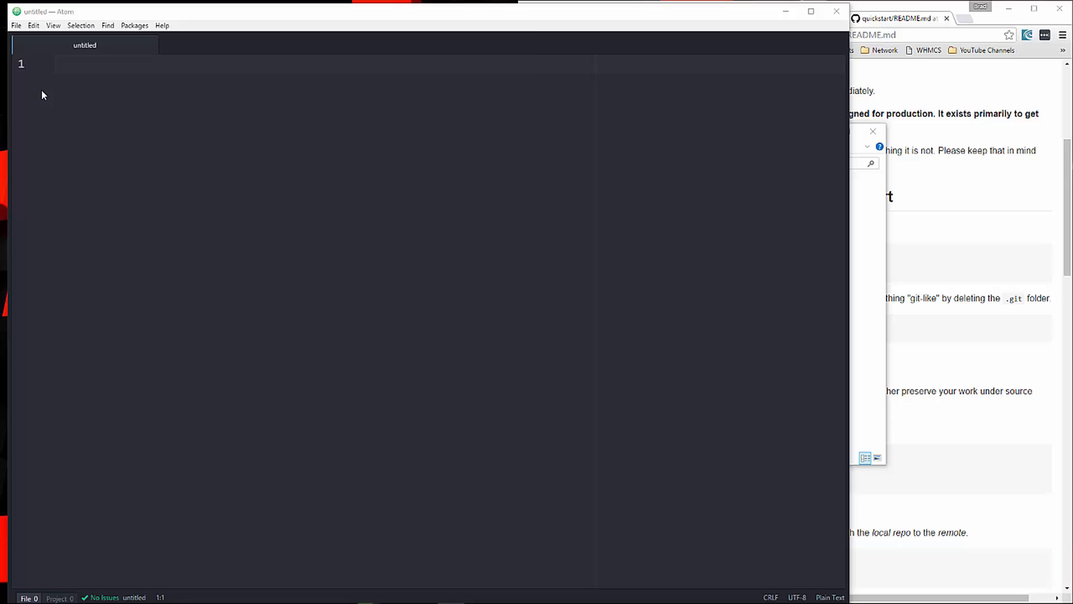
Click into Atom's empty untitled editor tab.
click(15, 25)
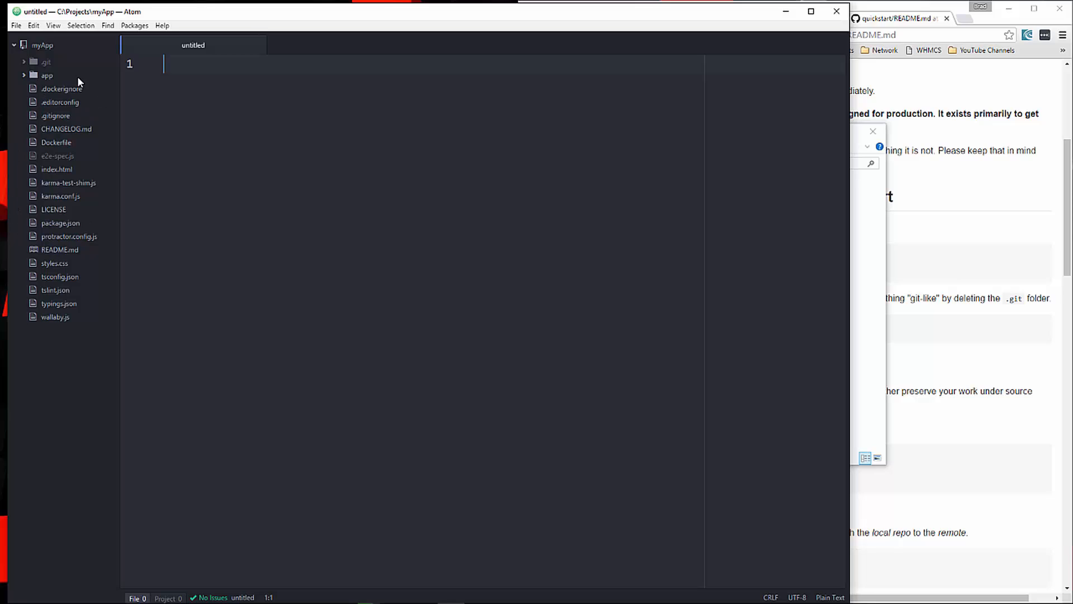
mouse_move(49, 233)
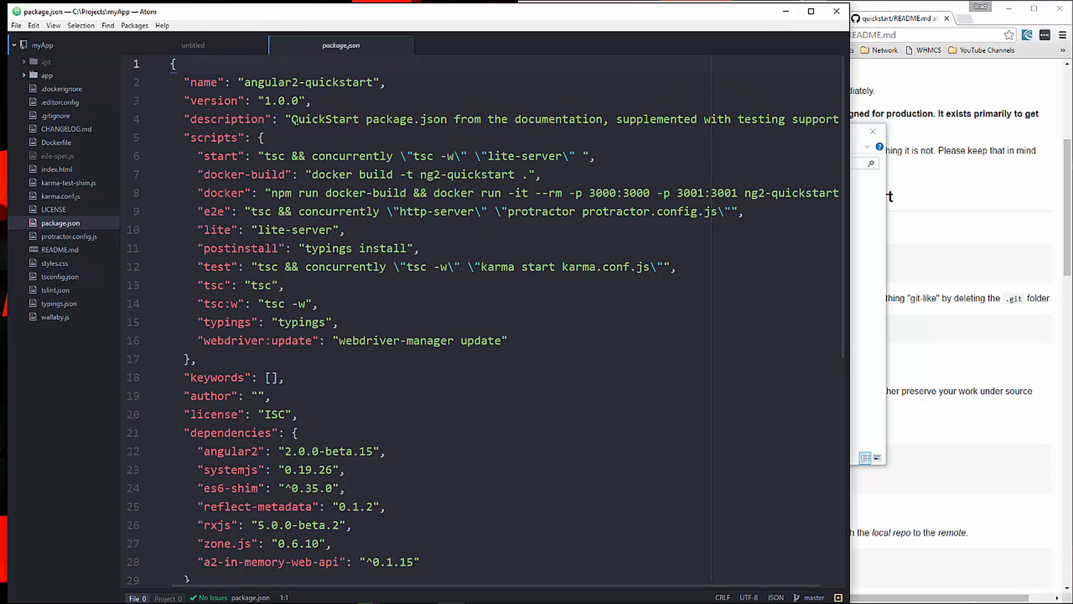
scroll(down, 3)
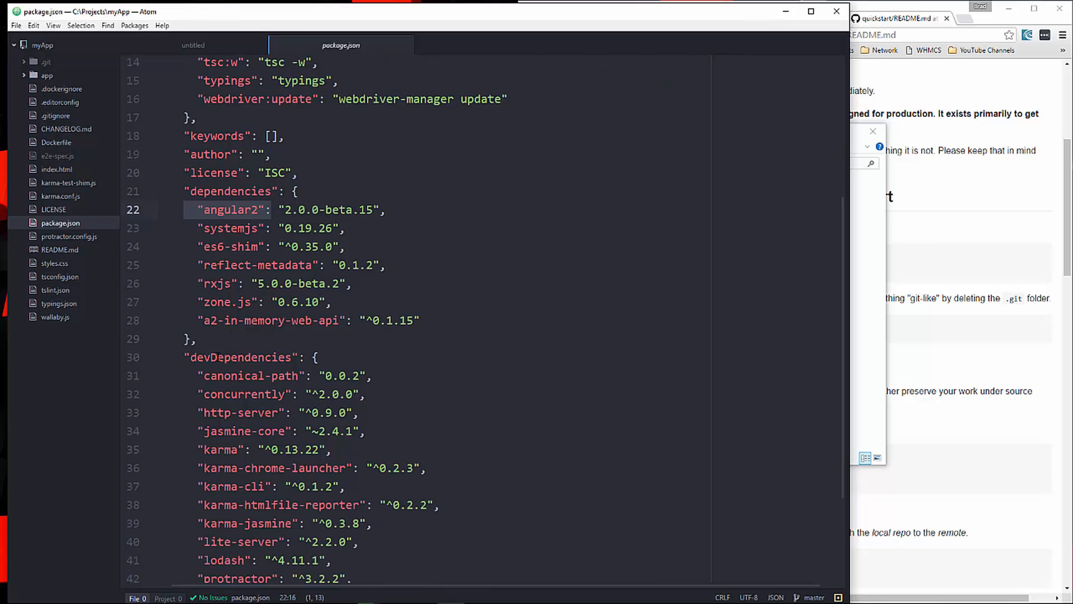
scroll(down, 3)
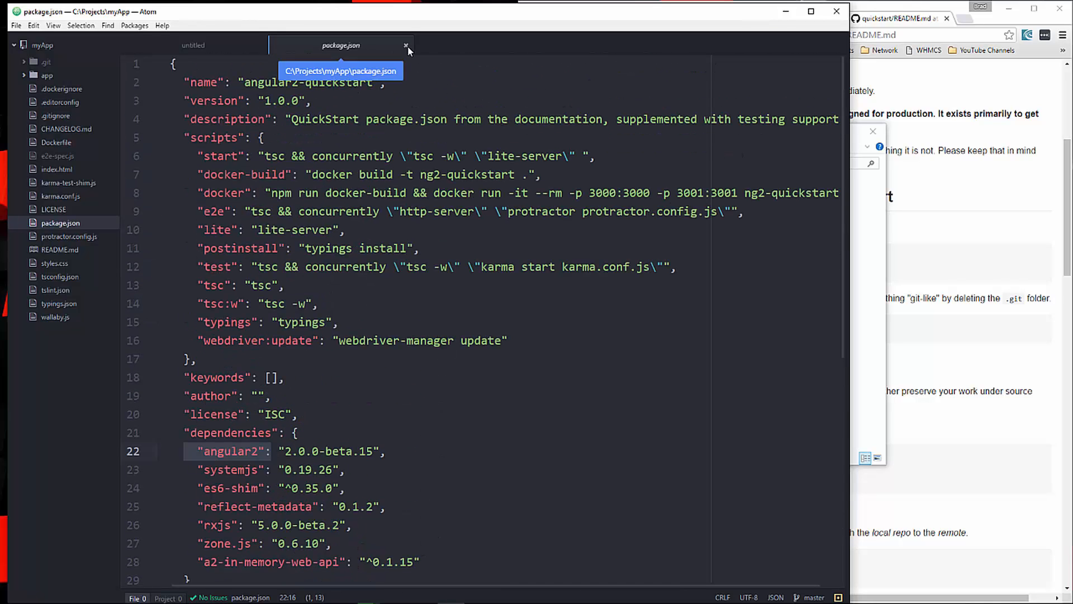
click(405, 46)
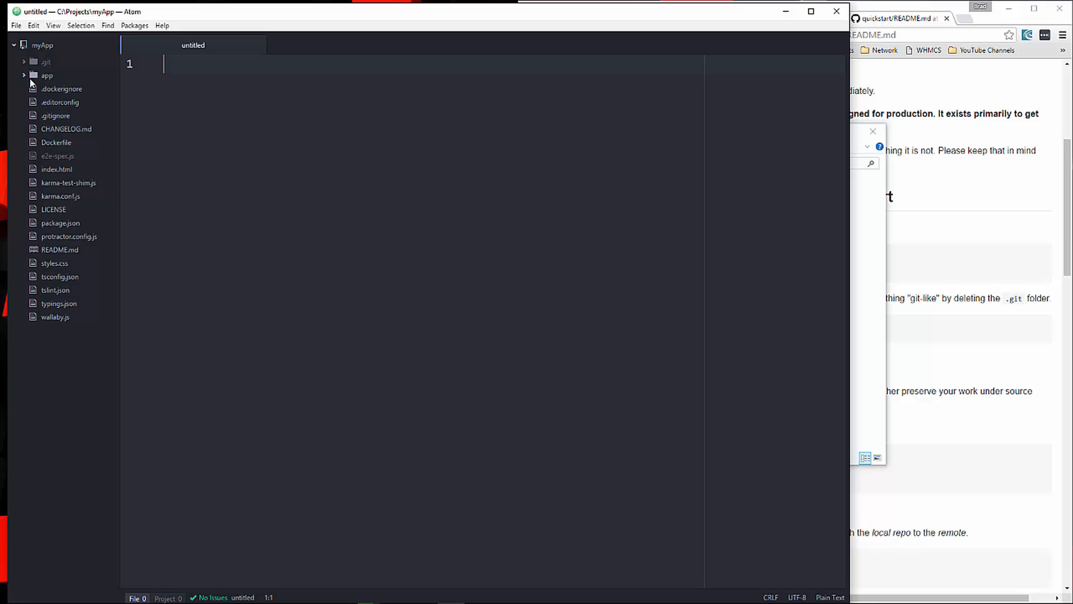
Expand the app folder and open app.component.ts to read it.
click(46, 75)
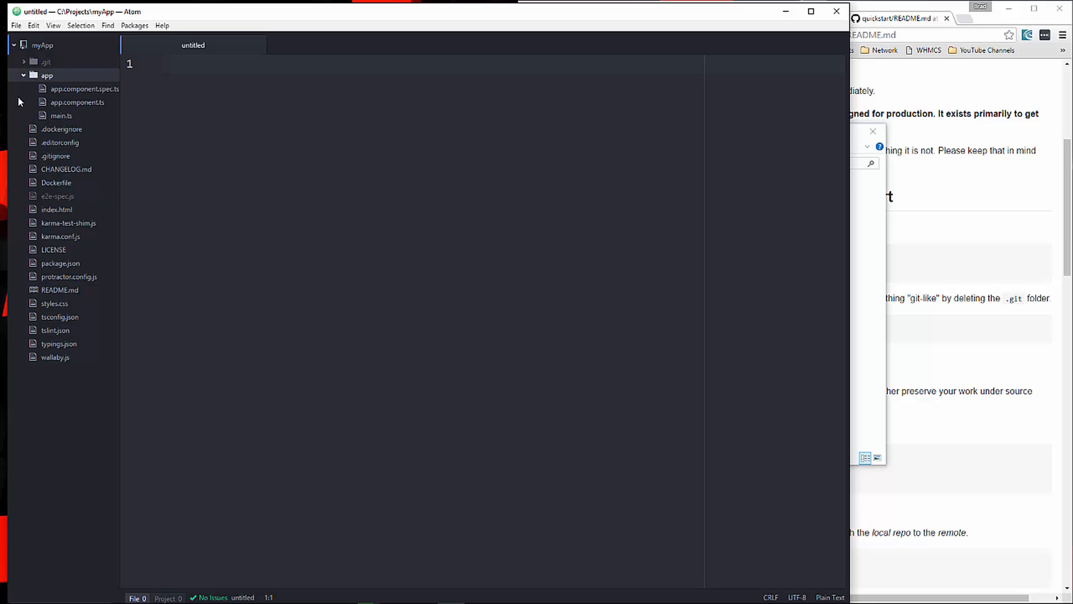
click(77, 102)
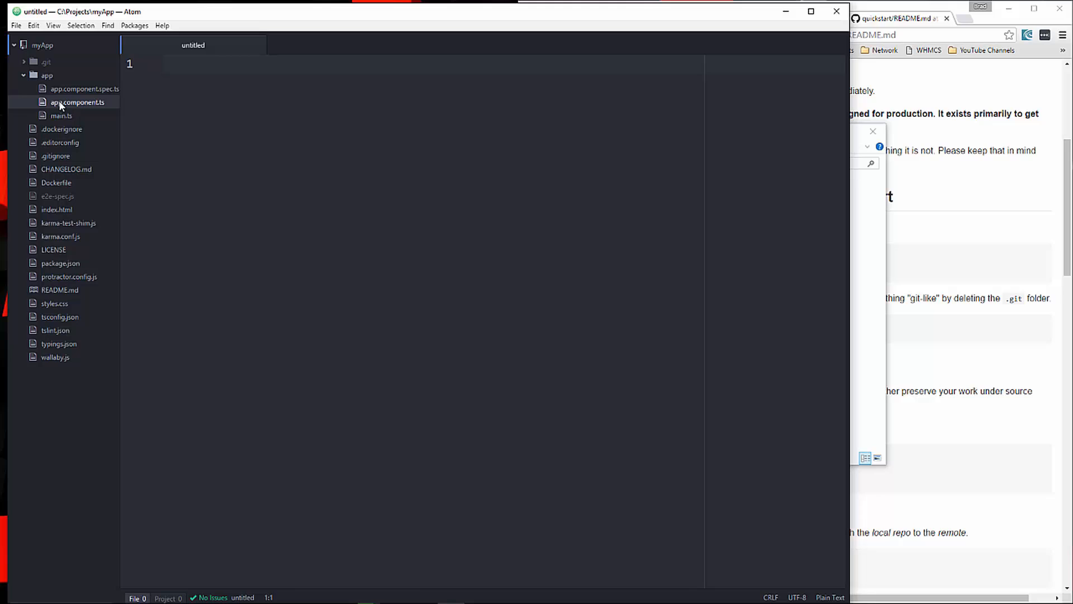
click(76, 101)
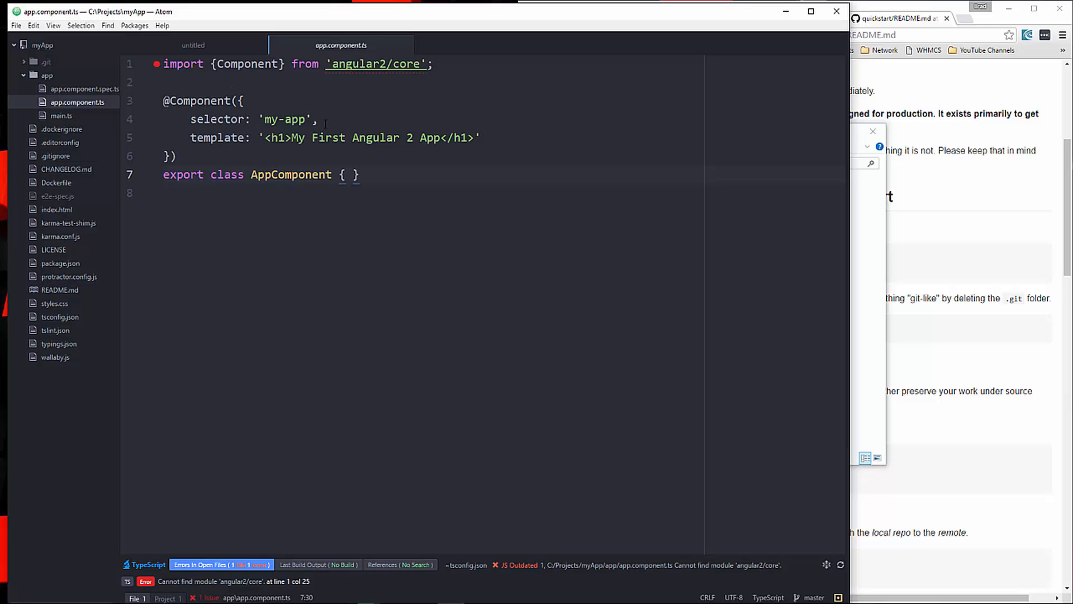
Open main.ts and select the bootstrap call.
click(61, 116)
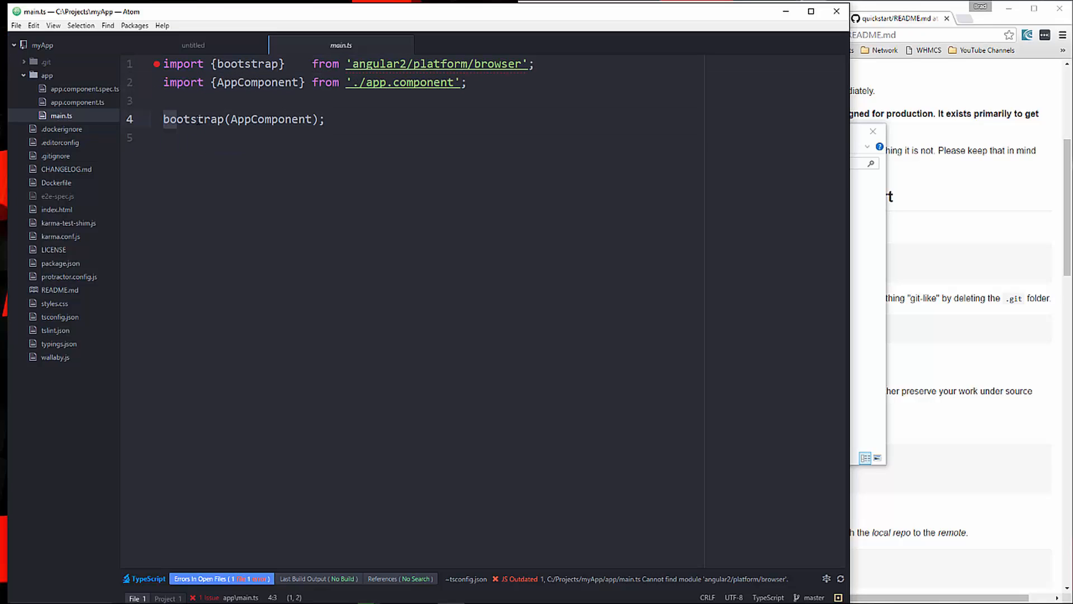
double_click(193, 119)
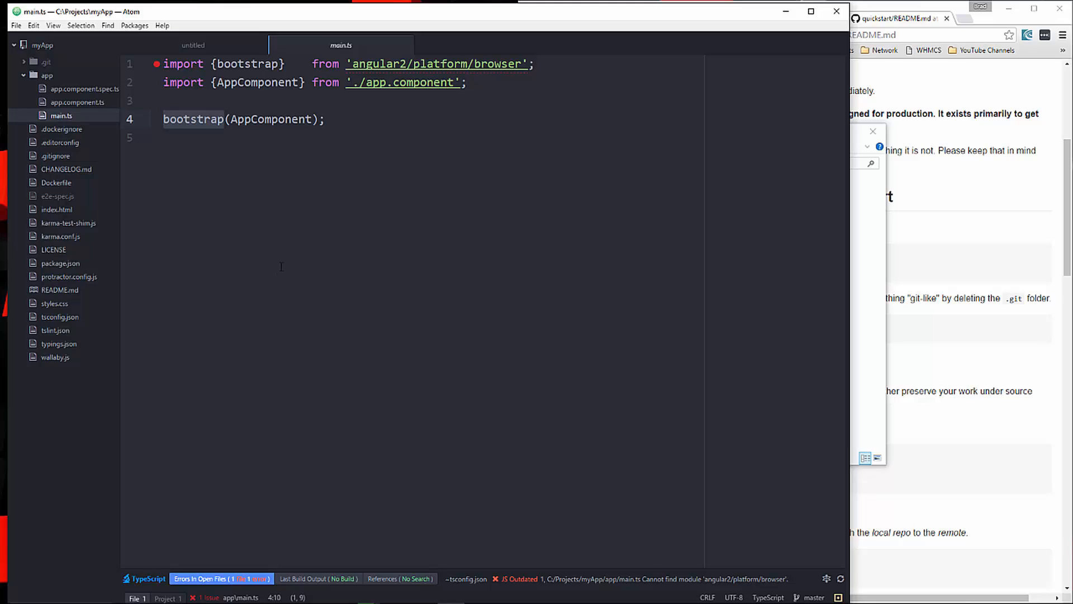
mouse_move(376, 225)
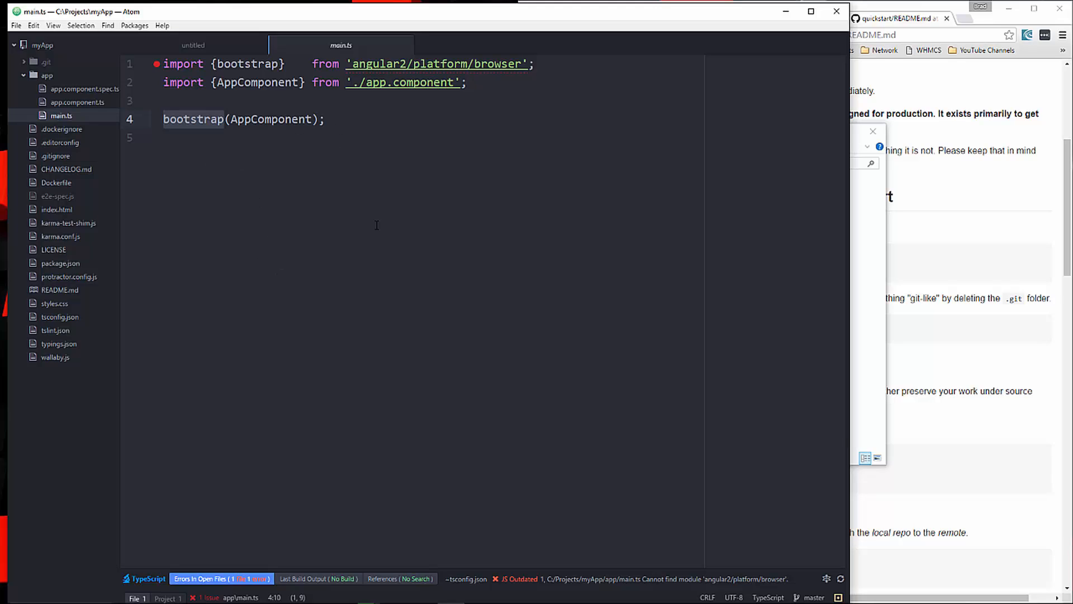
click(327, 118)
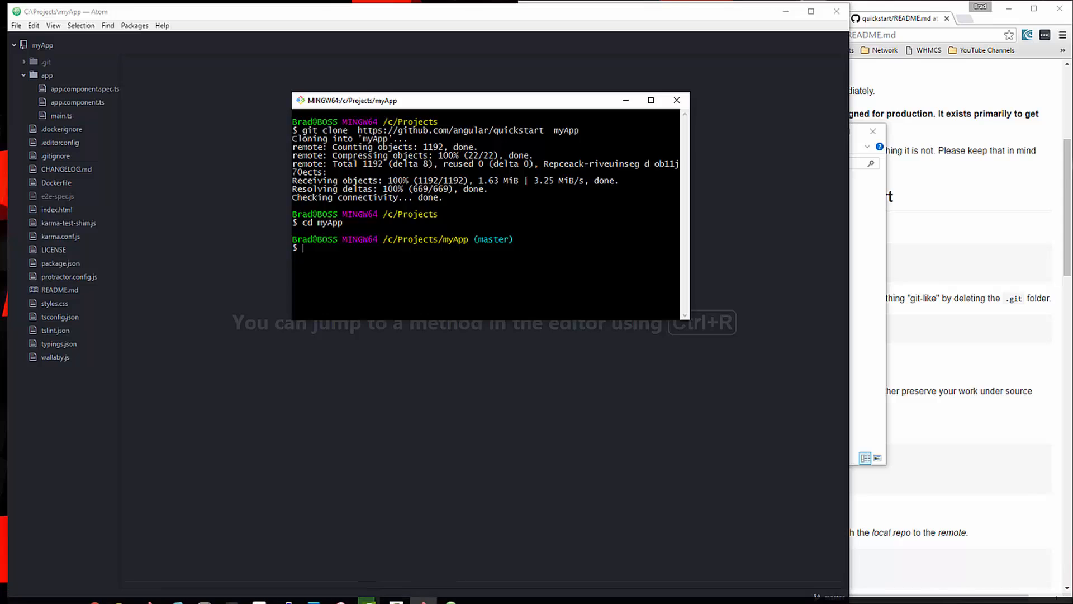
Run npm install in myApp, then start typing npm start in Git Bash.
text(npm)
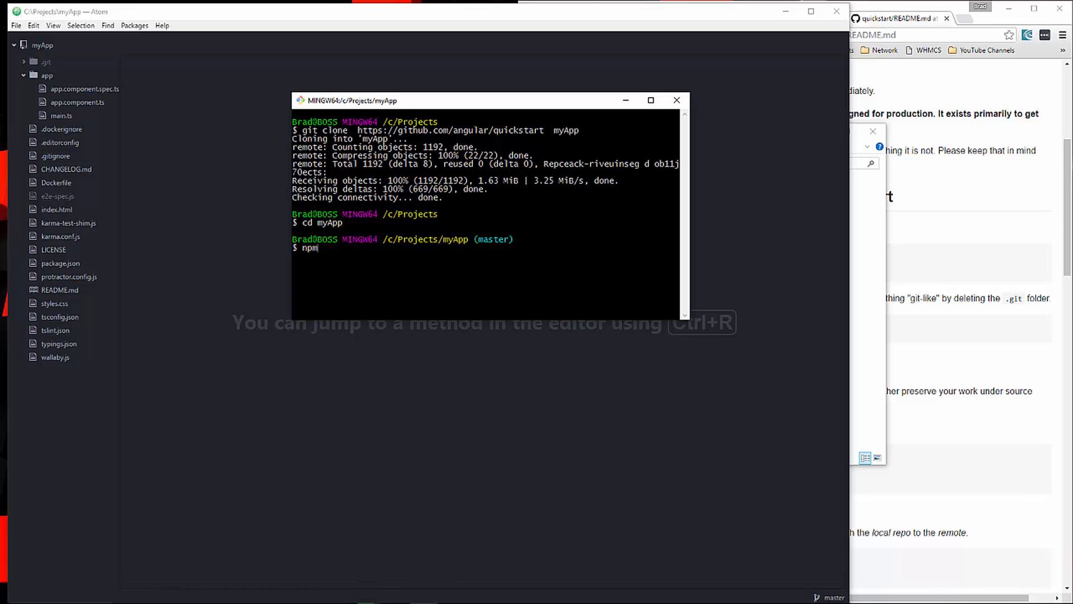
text(install)
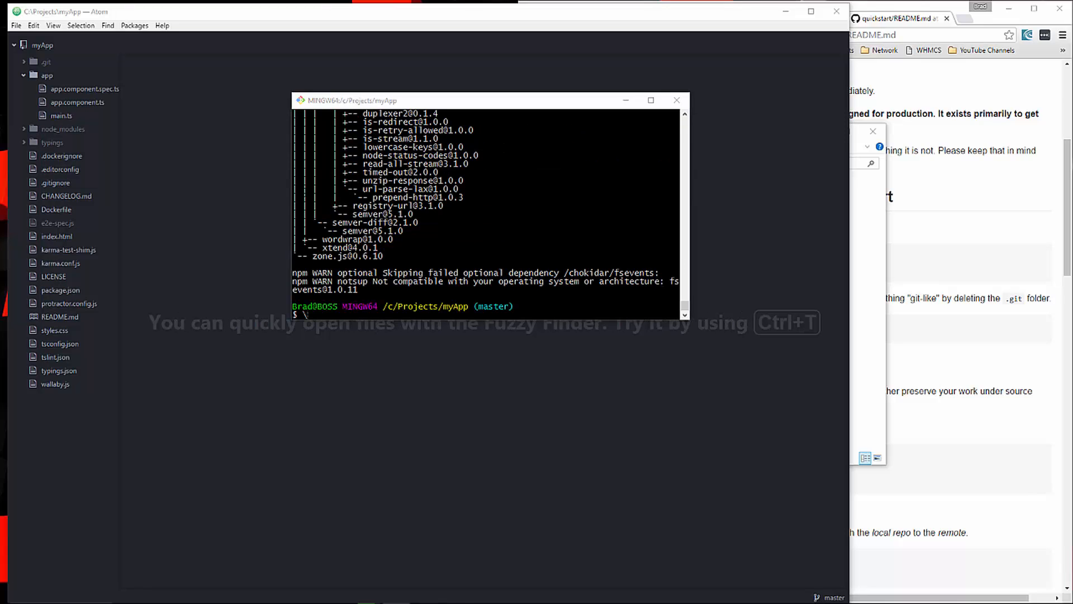
click(676, 100)
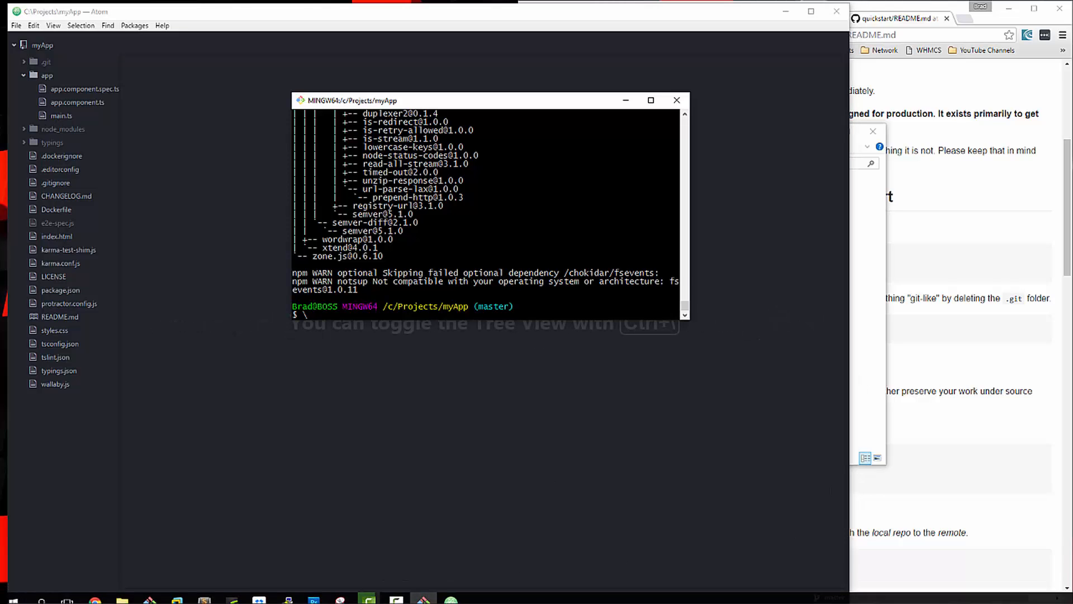
text(npo)
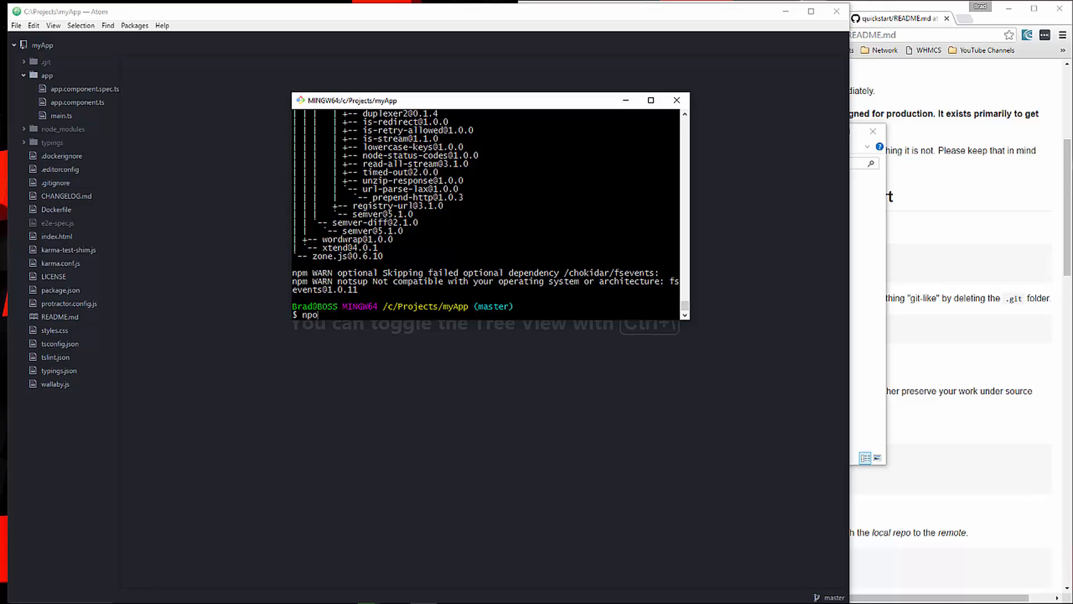
text(npm st)
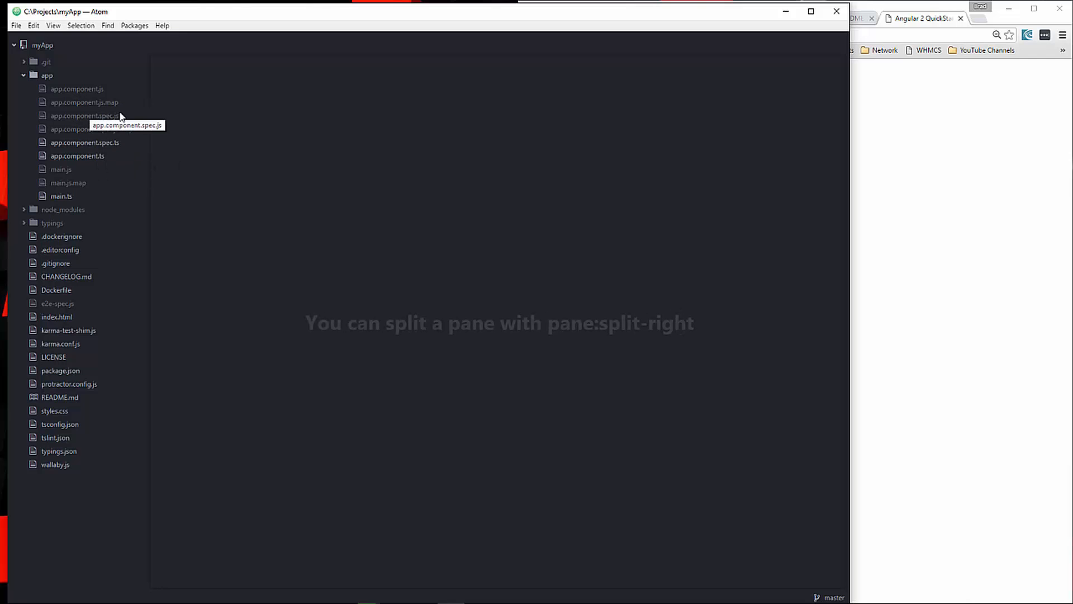
mouse_move(110, 123)
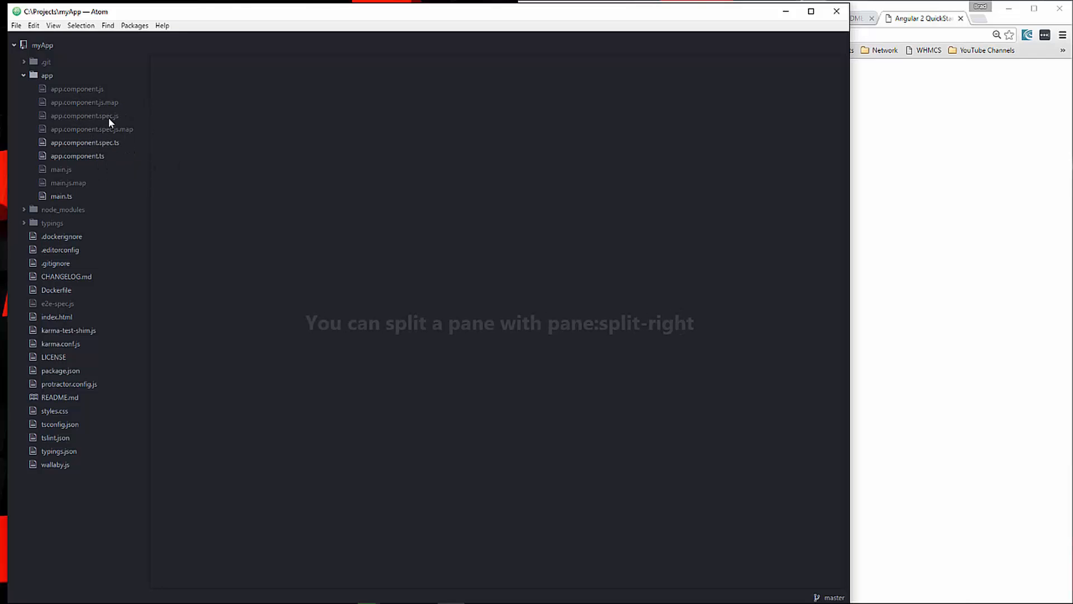
Open app.component.js.map, app.component.js, then app.component.ts in the tree view.
click(85, 102)
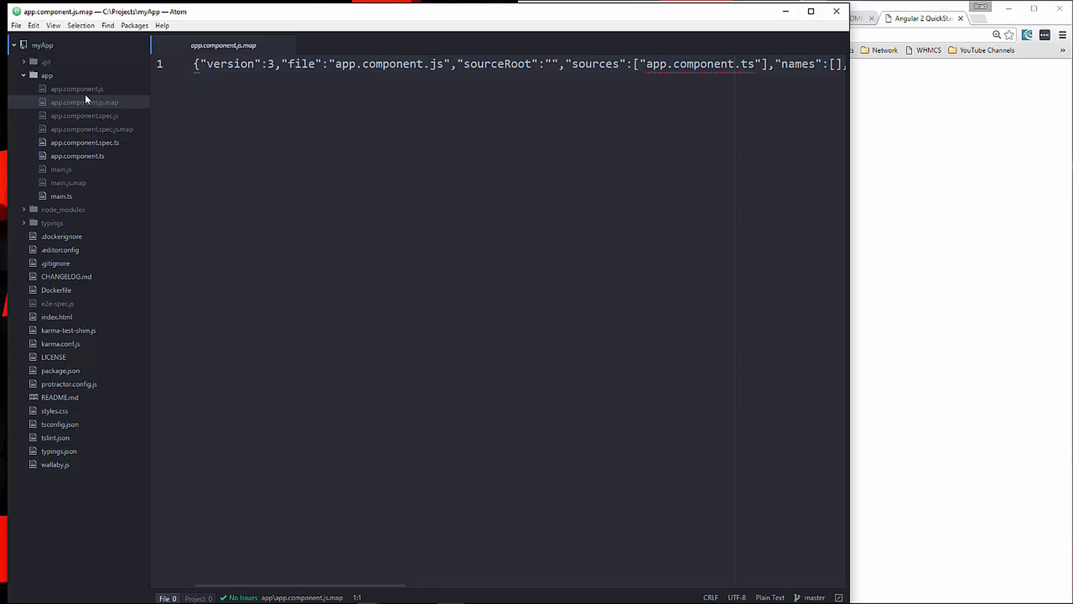
click(76, 88)
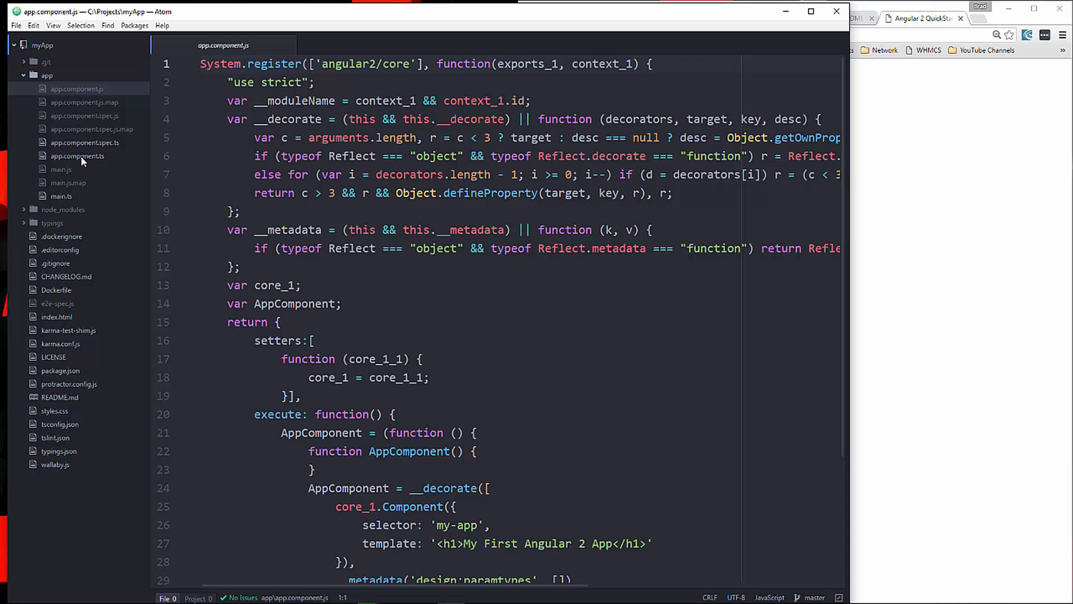
click(76, 156)
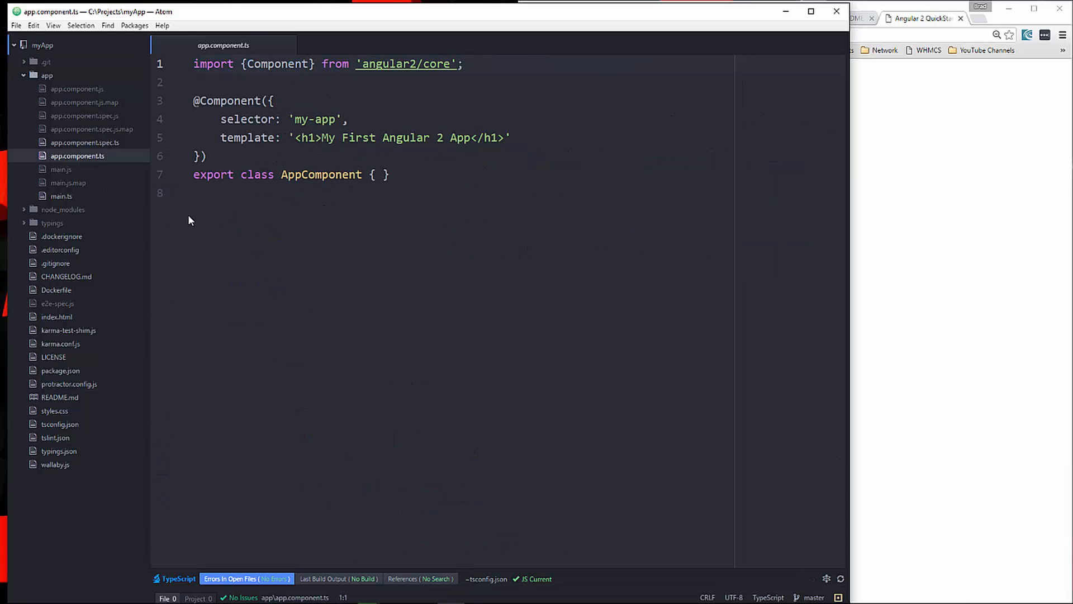
mouse_move(77, 155)
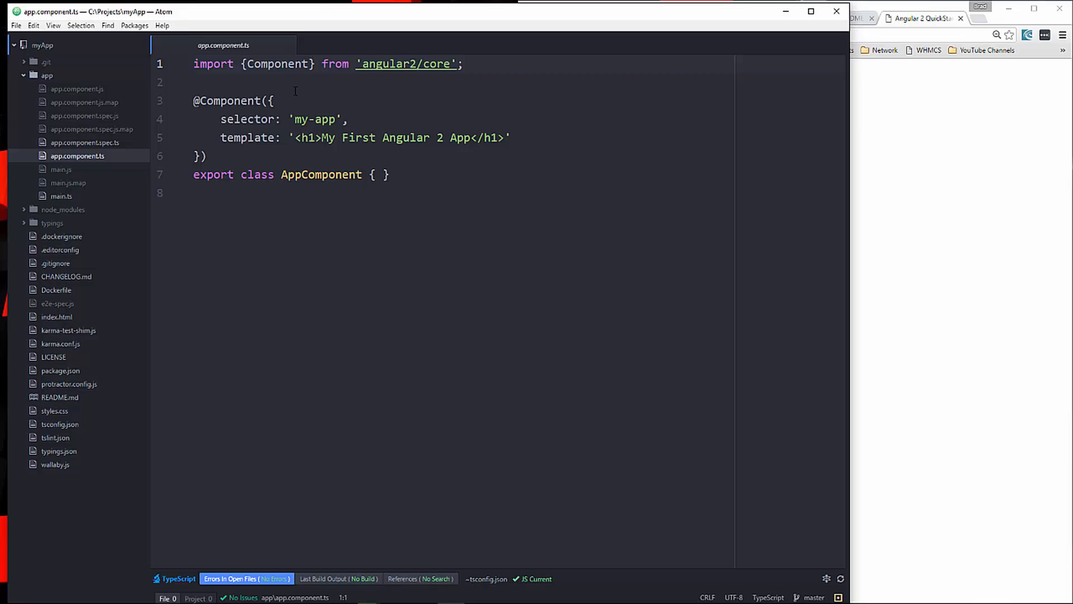
mouse_move(299, 241)
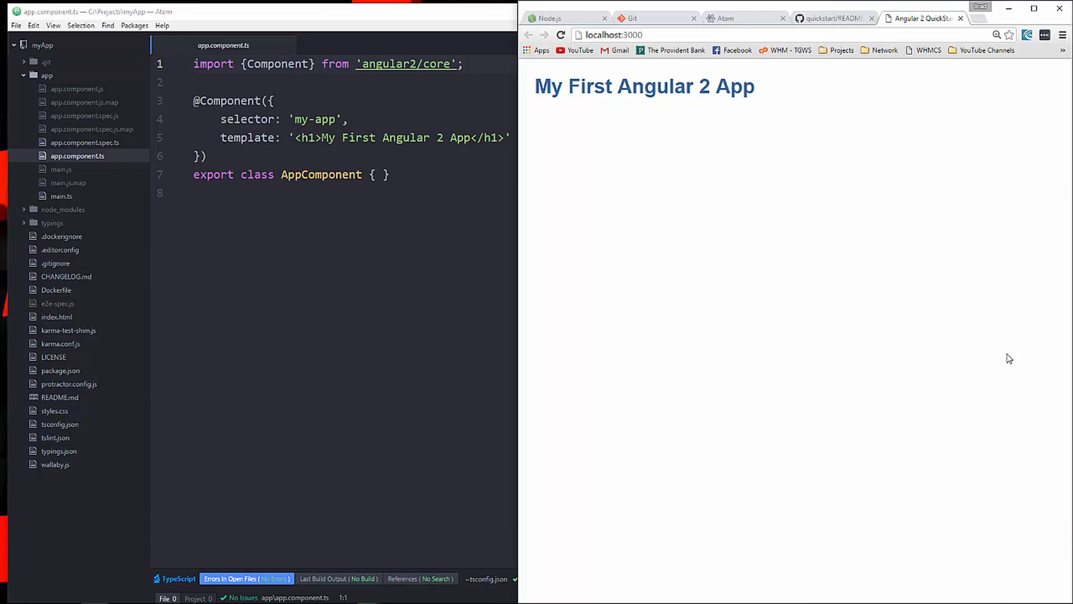
mouse_move(598, 196)
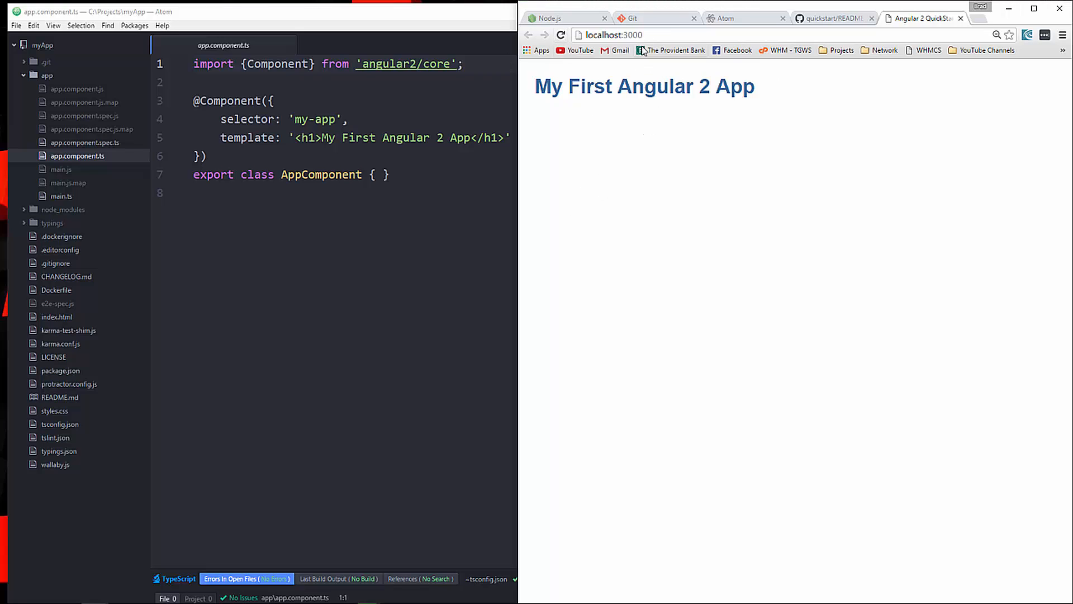
Select the localhost:3000 address on the Chrome tab showing 'My First Angular 2 App'.
click(613, 35)
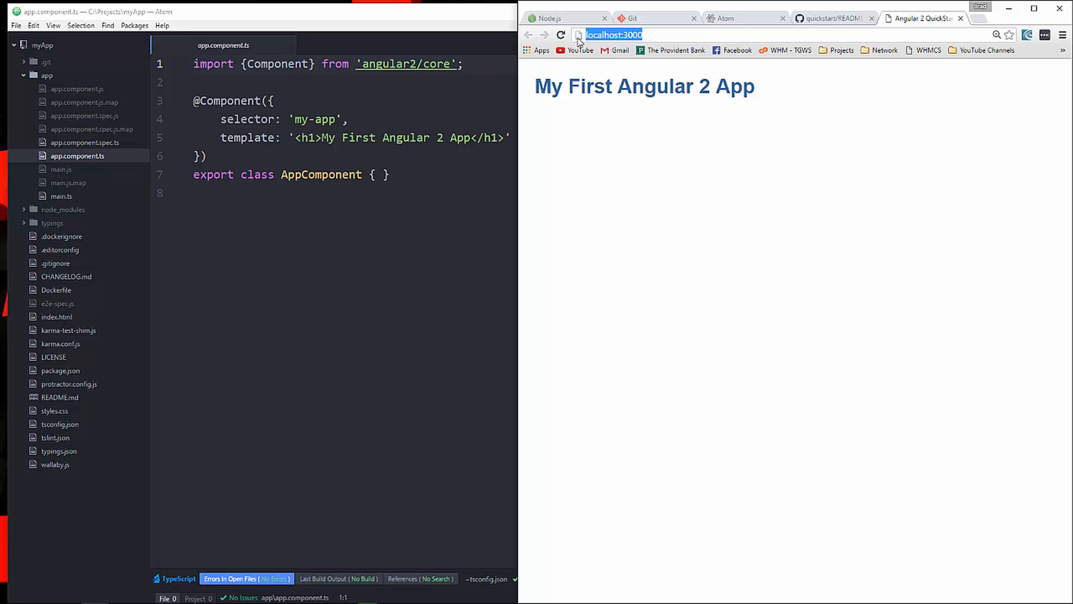